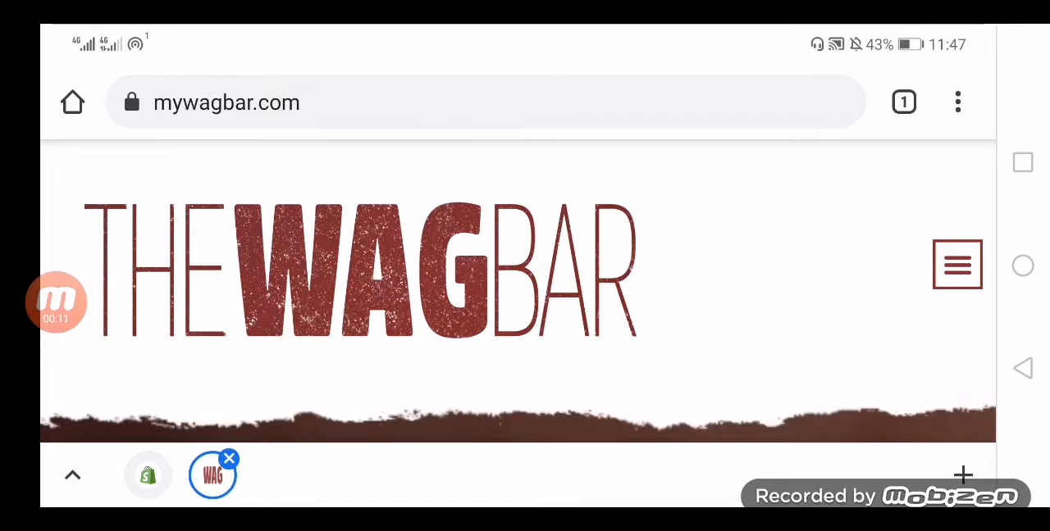
scroll("down", 3)
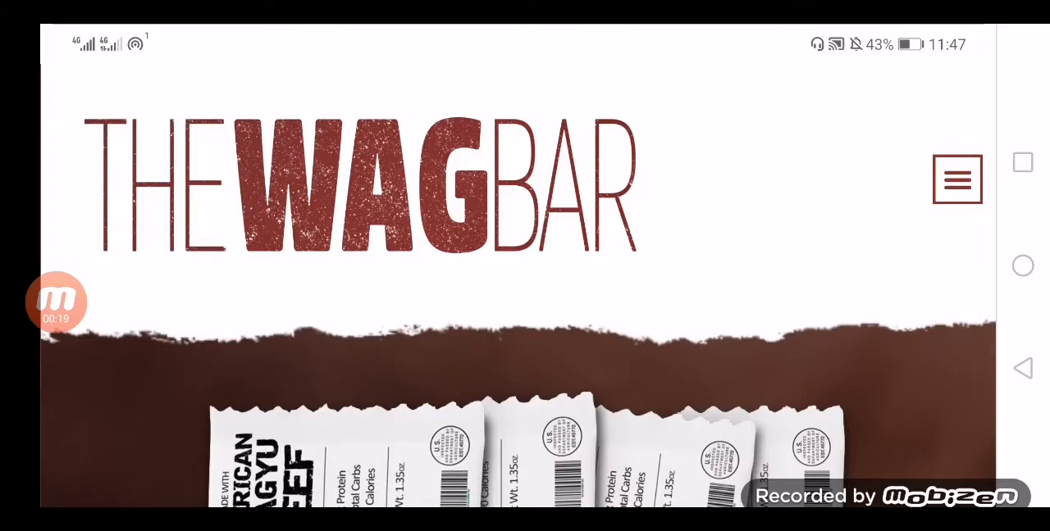
scroll("down", 3)
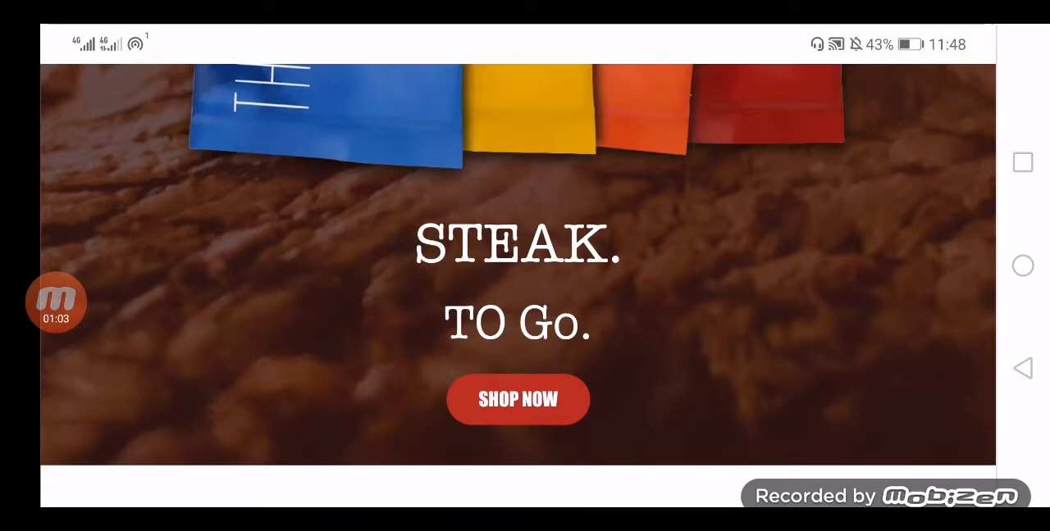
scroll("down", 3)
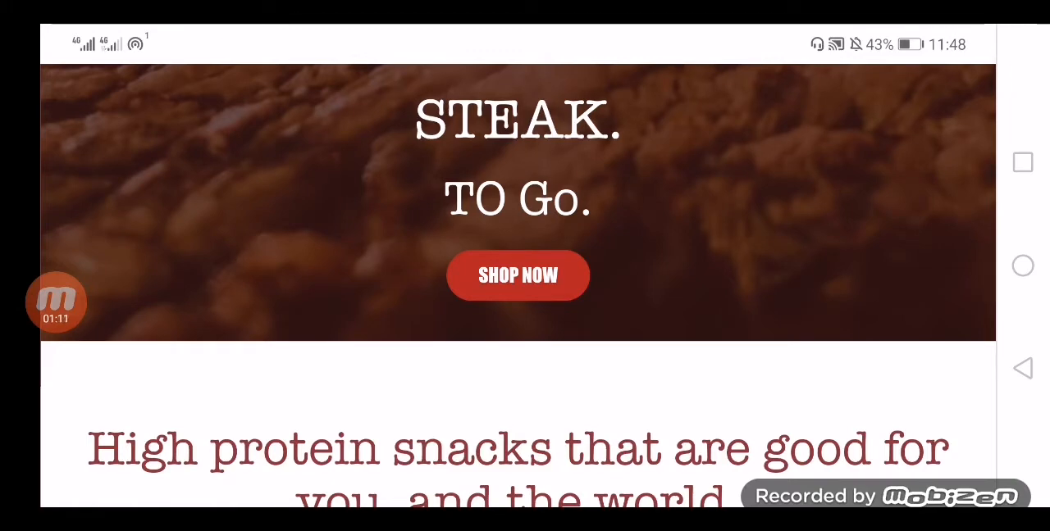
scroll("down", 3)
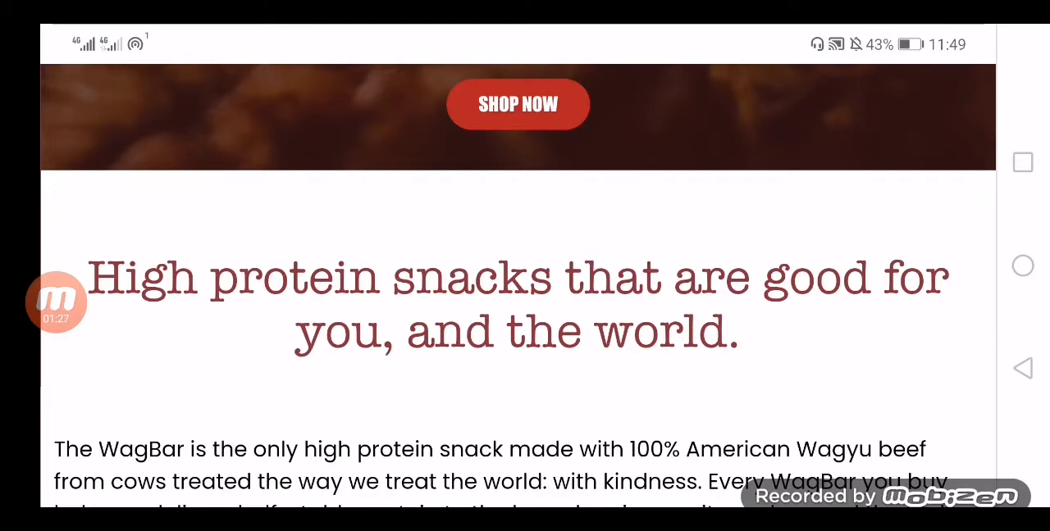
scroll("down", 3)
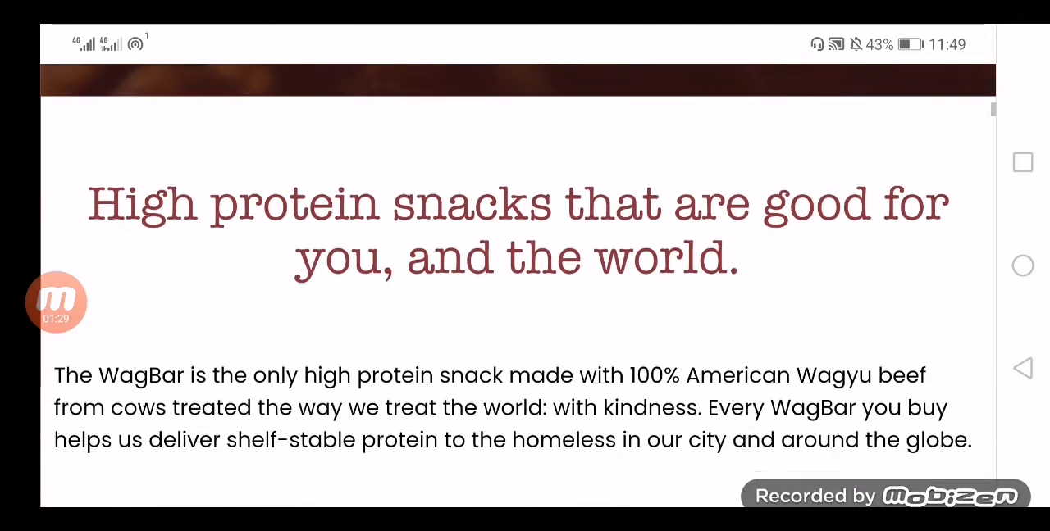
scroll("down", 3)
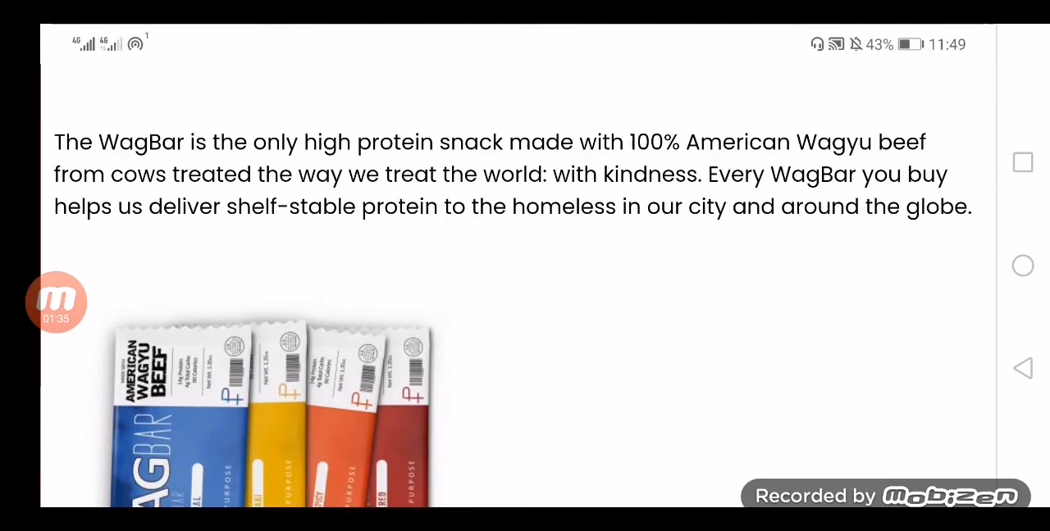
scroll("down", 3)
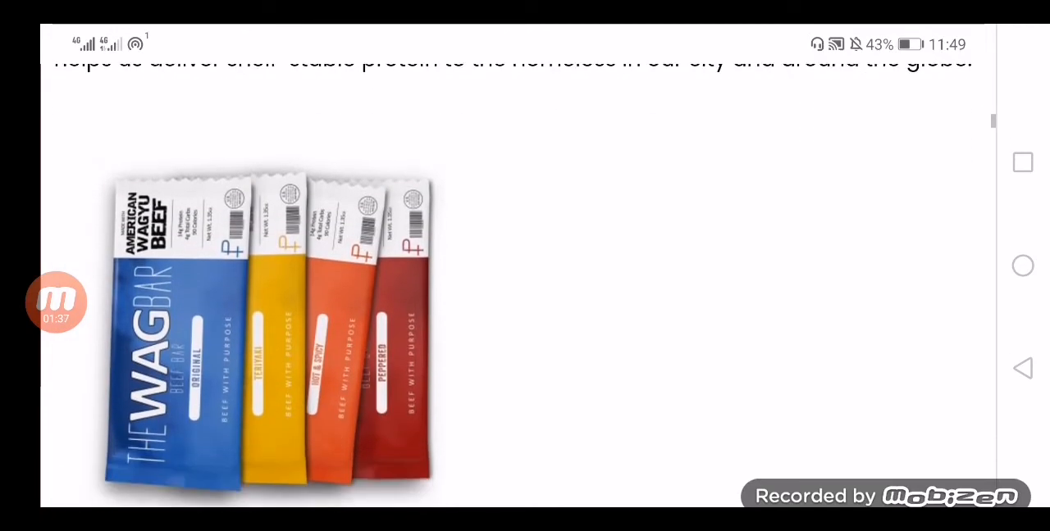
scroll("up", 3)
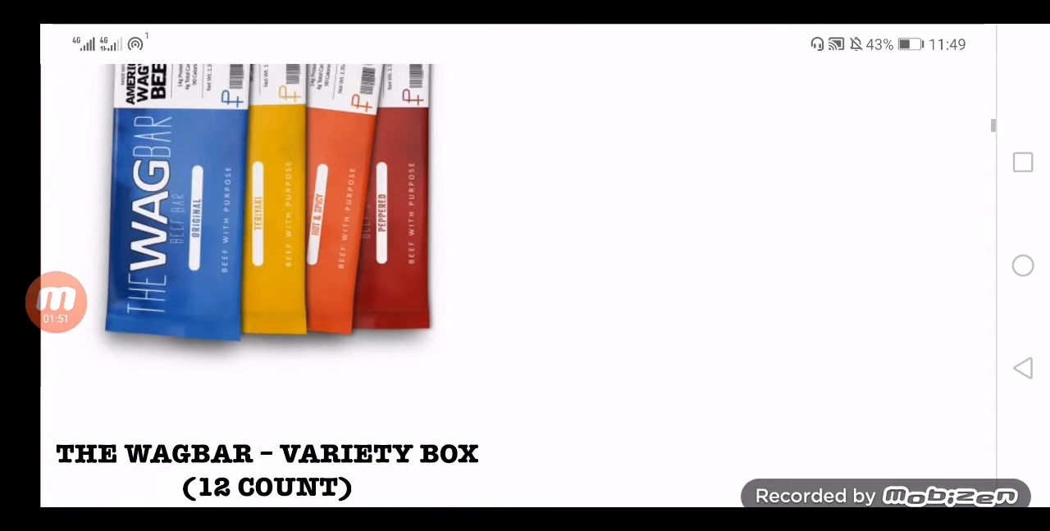
scroll("down", 3)
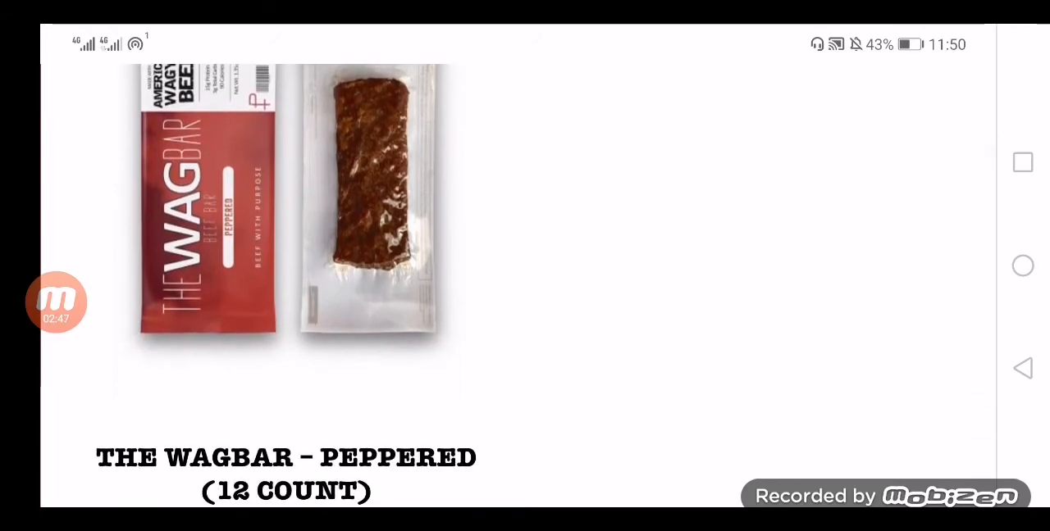
scroll("down", 3)
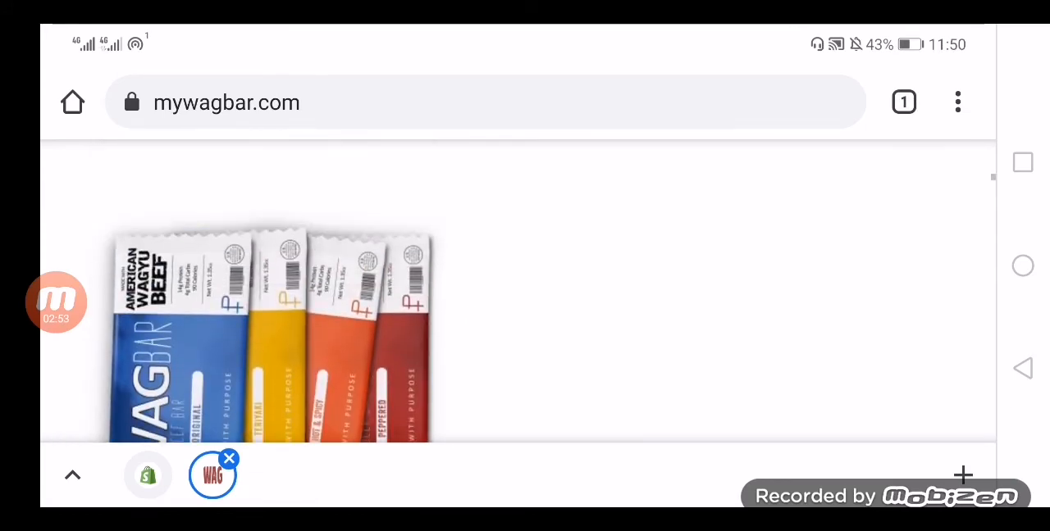
scroll("down", 3)
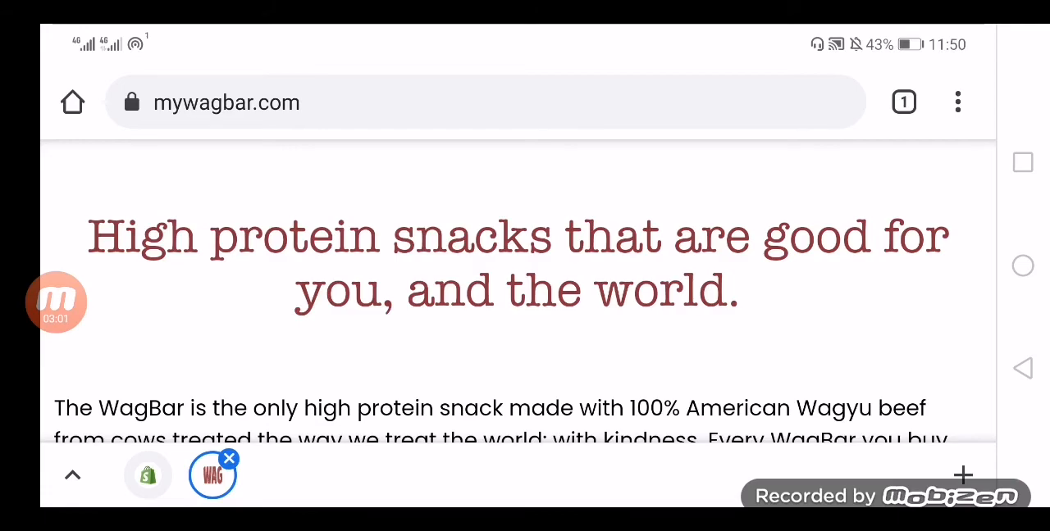
scroll("down", 3)
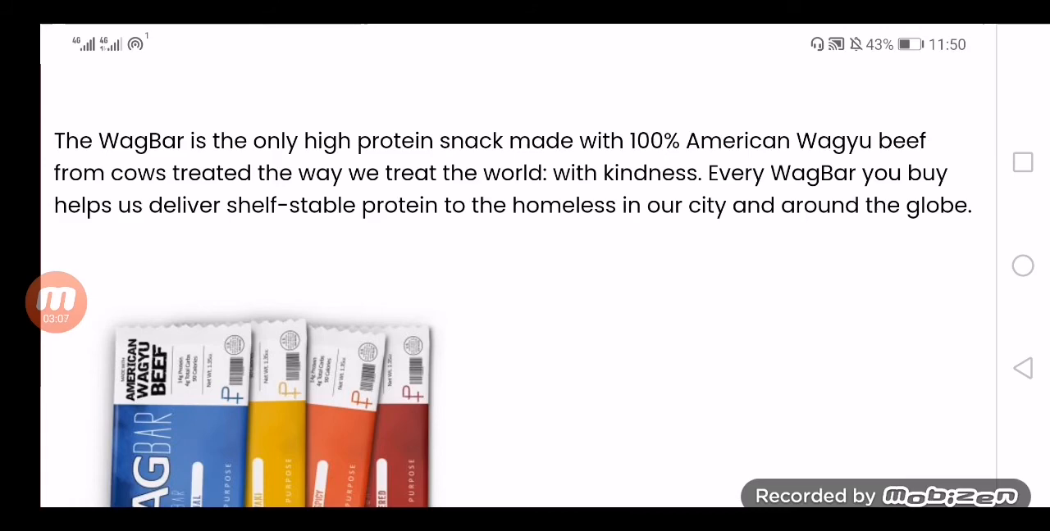
scroll("up", 3)
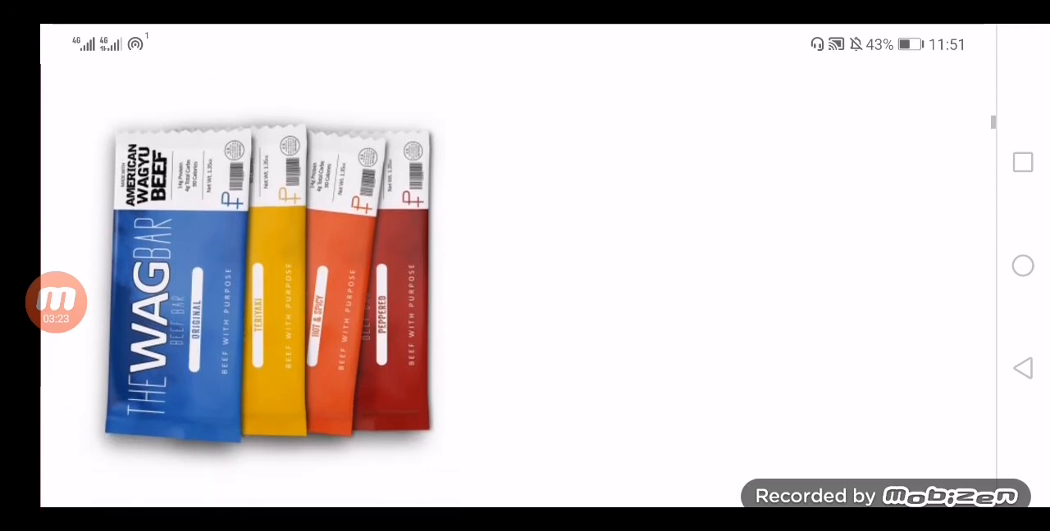
scroll("down", 3)
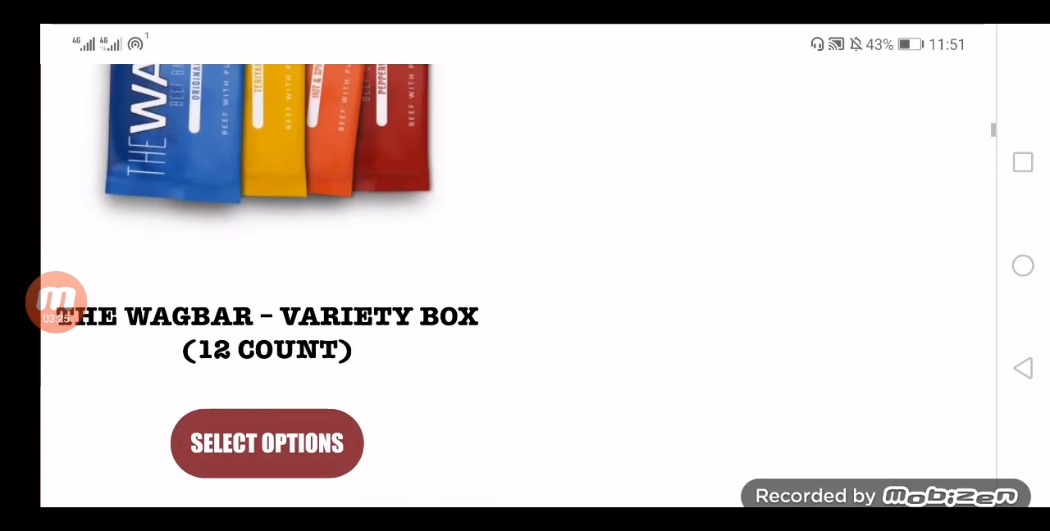